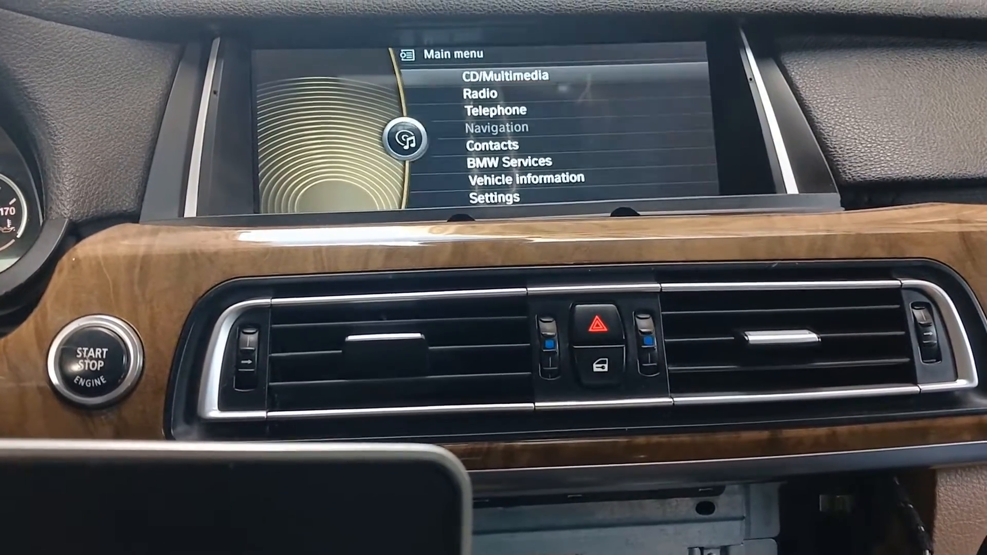
Play the first ELISSA track of 'SAHARNA YA LAIL' from CD/Multimedia music collection.
click(496, 75)
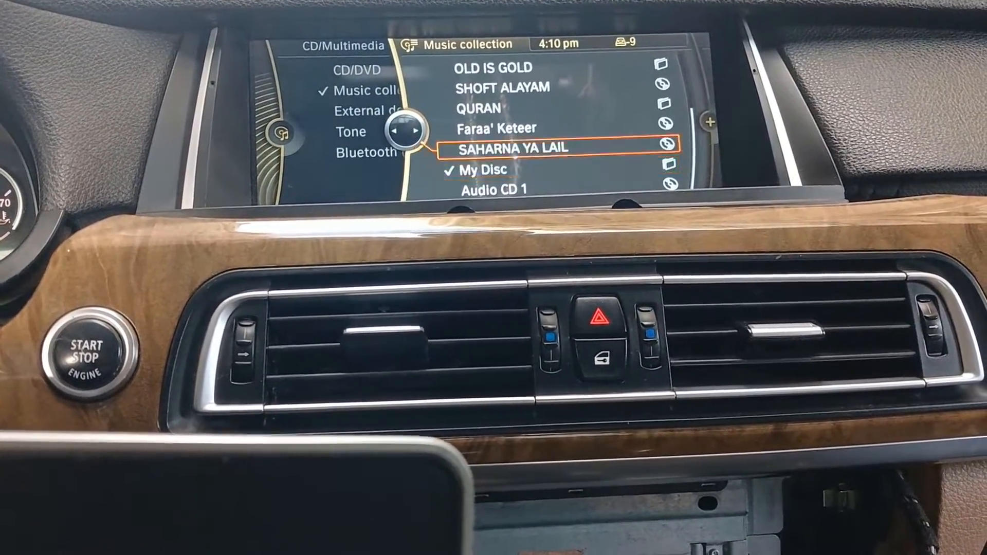
click(513, 148)
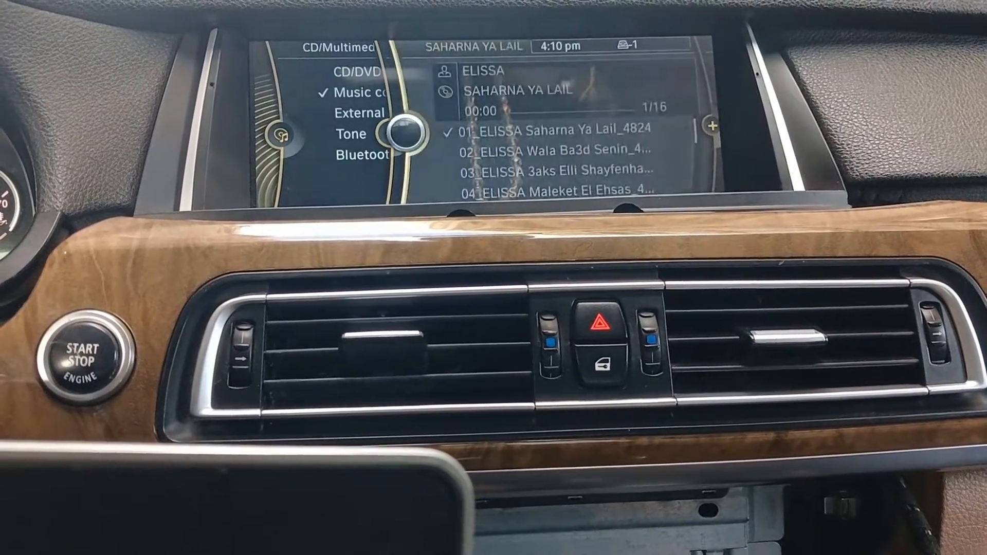